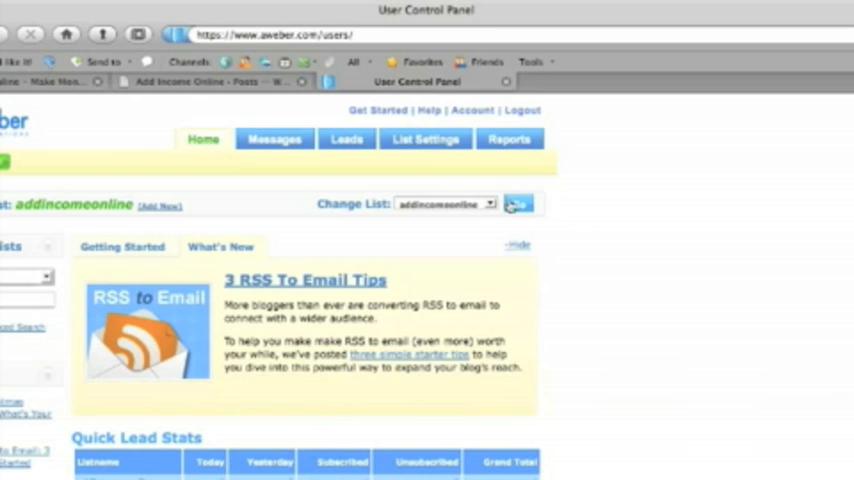
- Switch to the addincomeonline list and open its Web Forms page
click(424, 138)
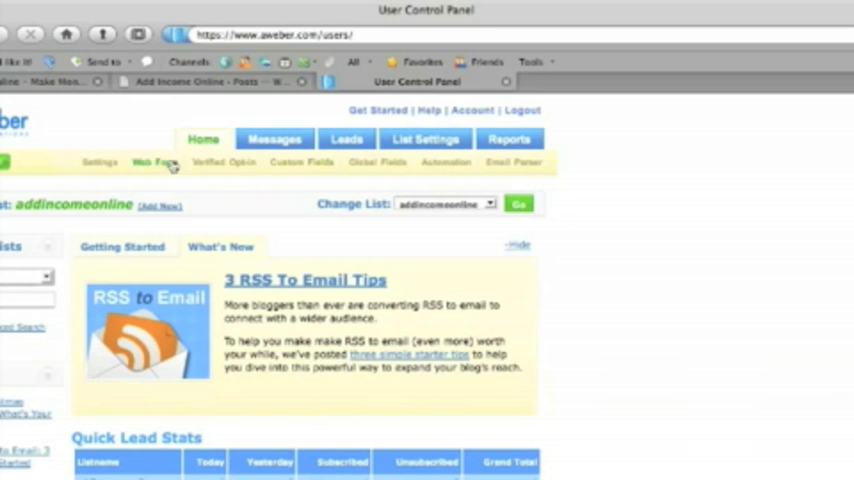
click(153, 162)
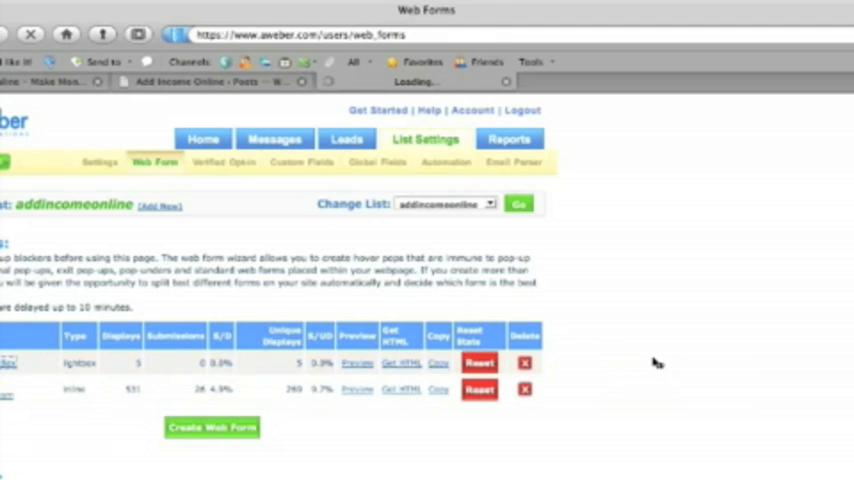
- Open the 'AIO.com Blog LightBox' form and scroll through its 400×400, 15-second settings
click(8, 362)
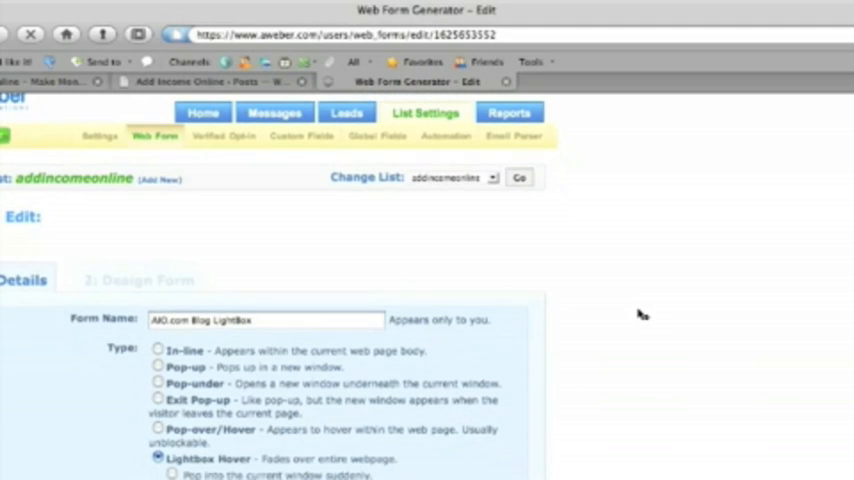
scroll(down, 3)
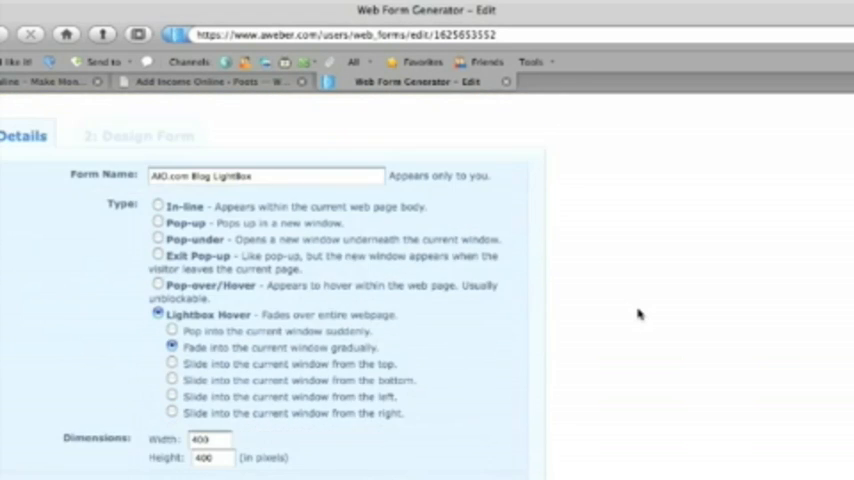
scroll(down, 3)
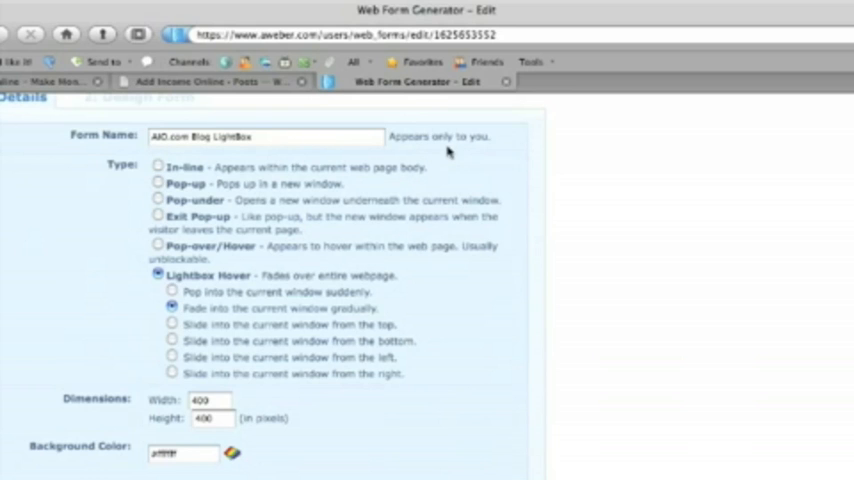
scroll(down, 3)
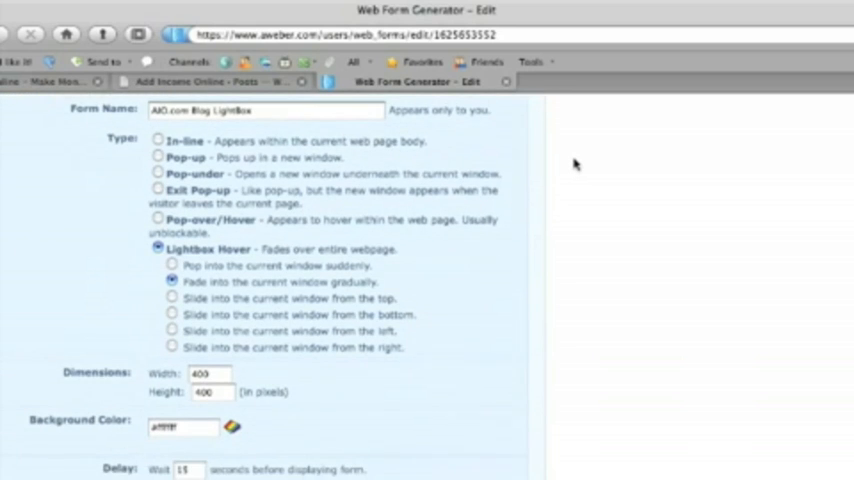
scroll(down, 3)
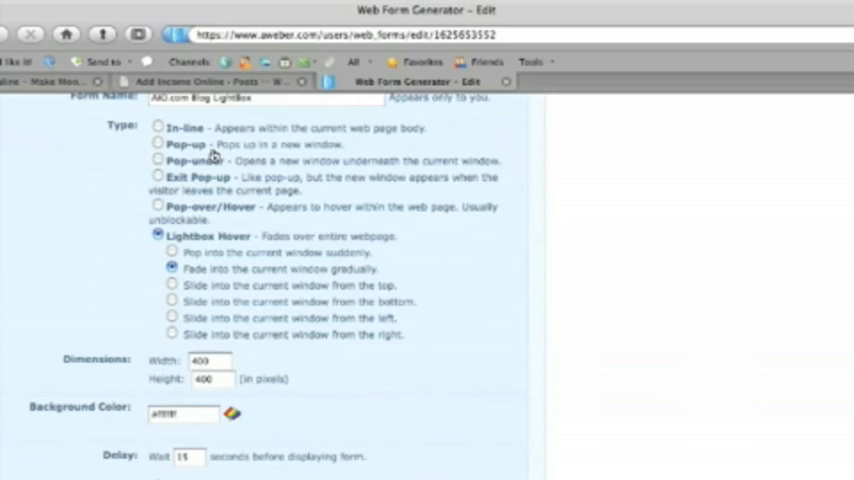
mouse_move(393, 162)
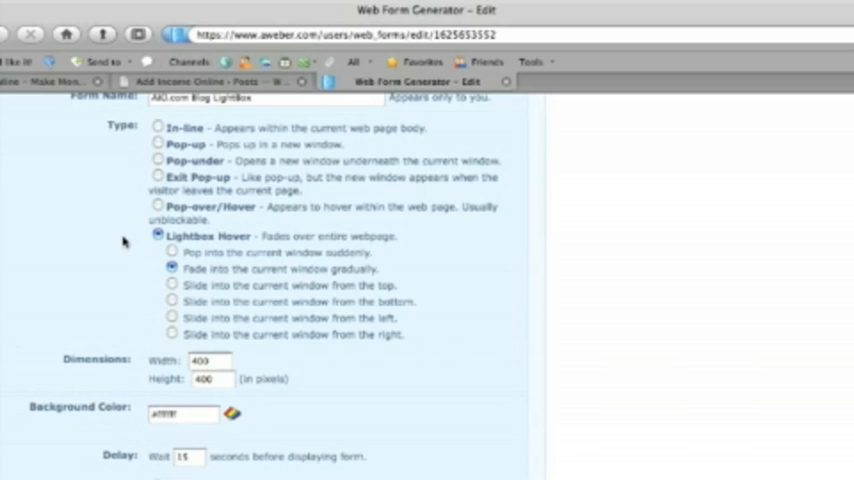
mouse_move(595, 289)
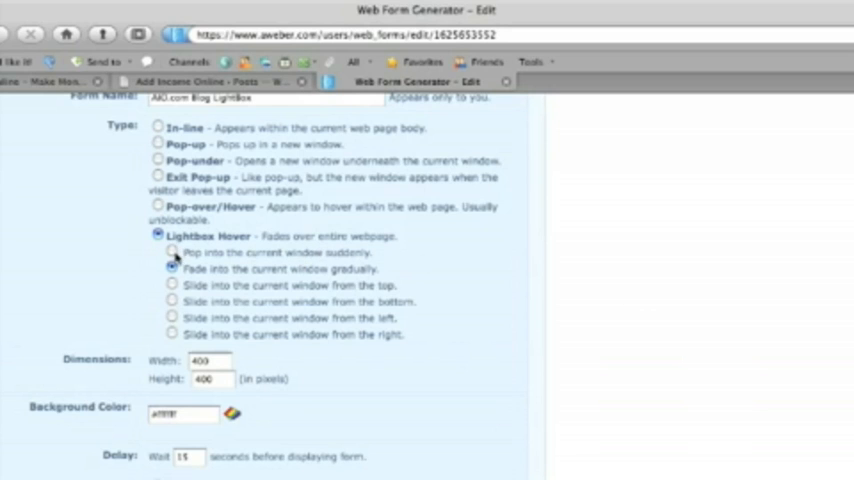
mouse_move(255, 262)
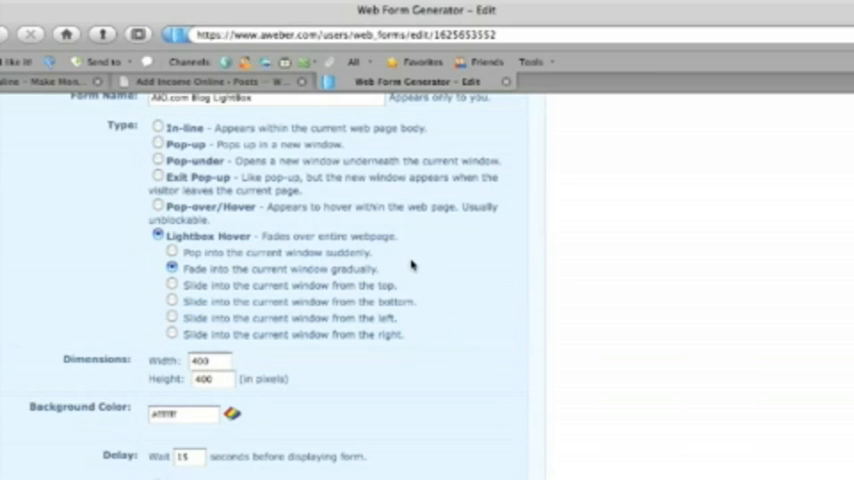
scroll(down, 3)
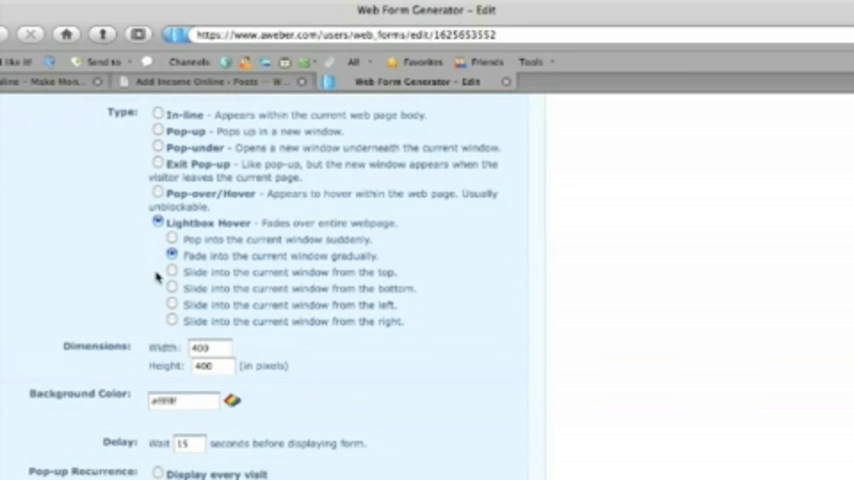
scroll(down, 3)
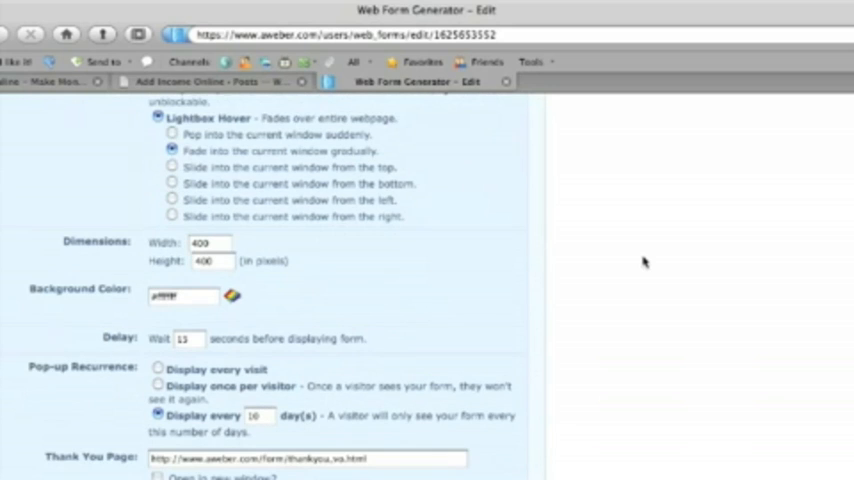
scroll(down, 3)
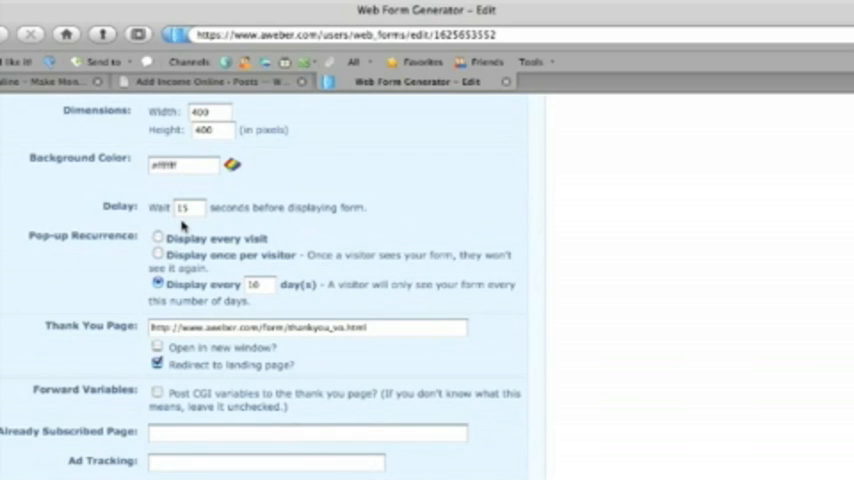
mouse_move(268, 222)
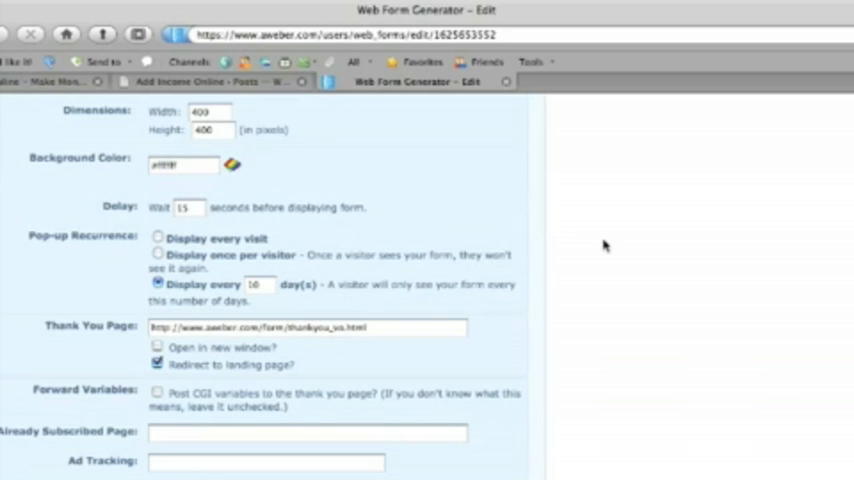
scroll(down, 3)
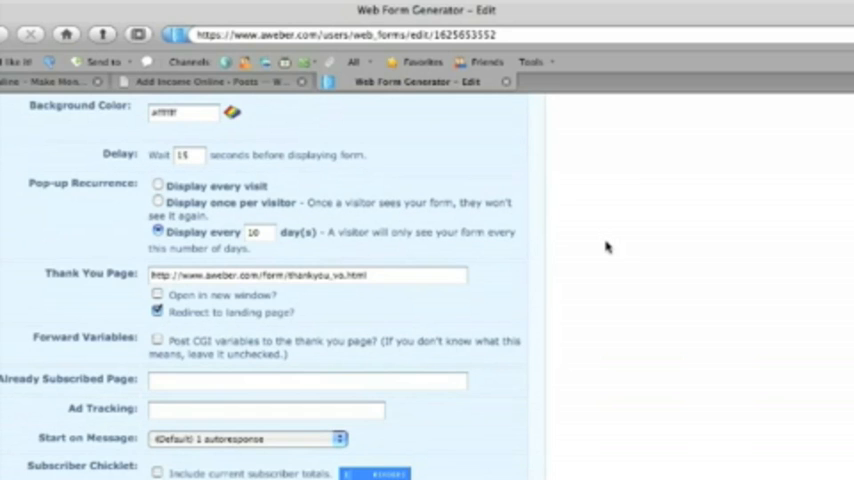
scroll(down, 3)
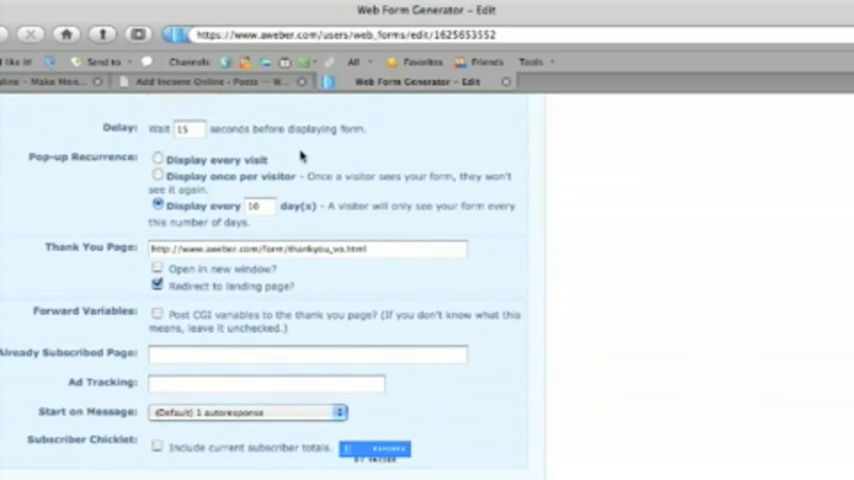
mouse_move(287, 161)
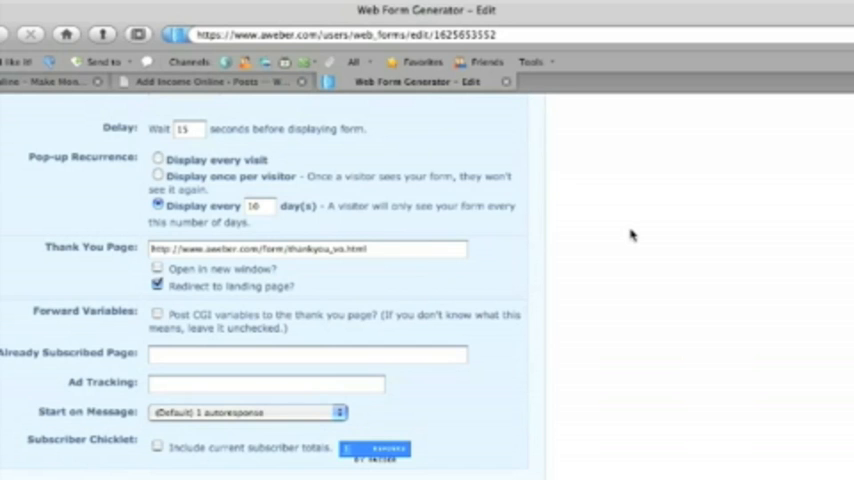
scroll(down, 3)
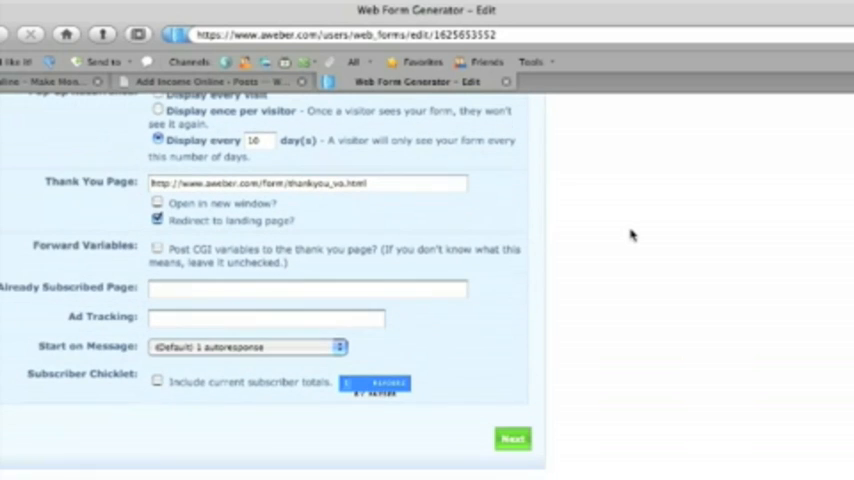
mouse_move(489, 219)
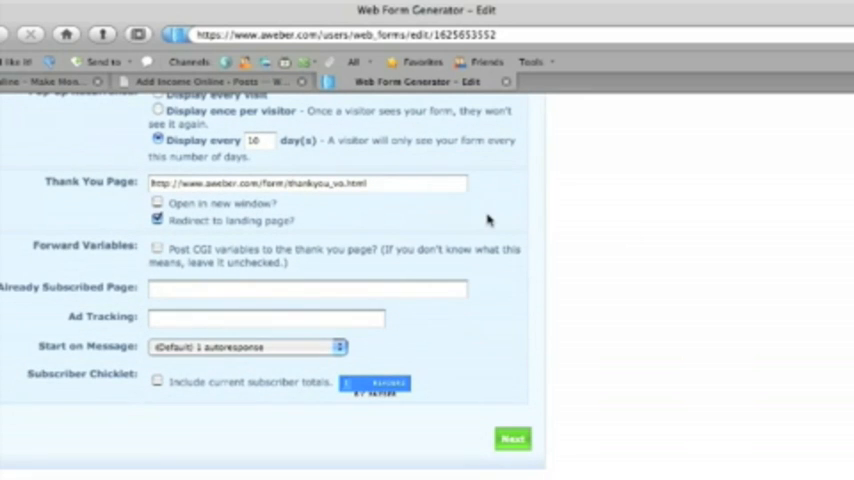
- Reach the Design Form preview and make the submit button label editable
scroll(down, 3)
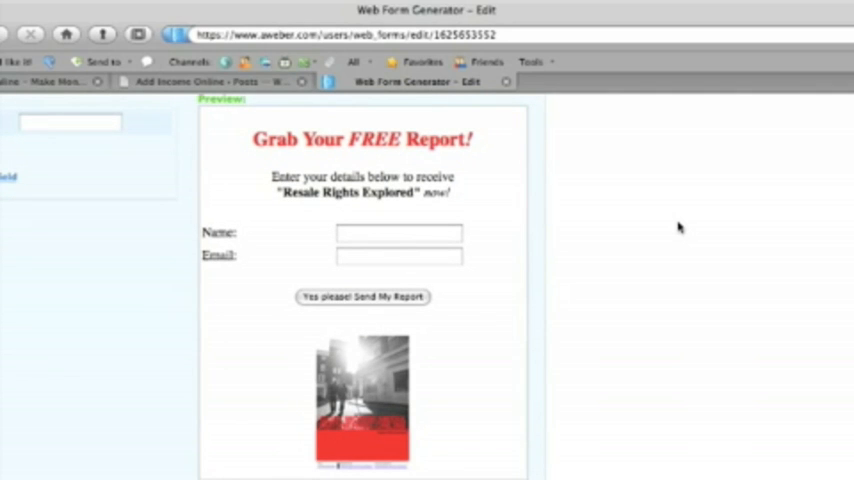
mouse_move(665, 220)
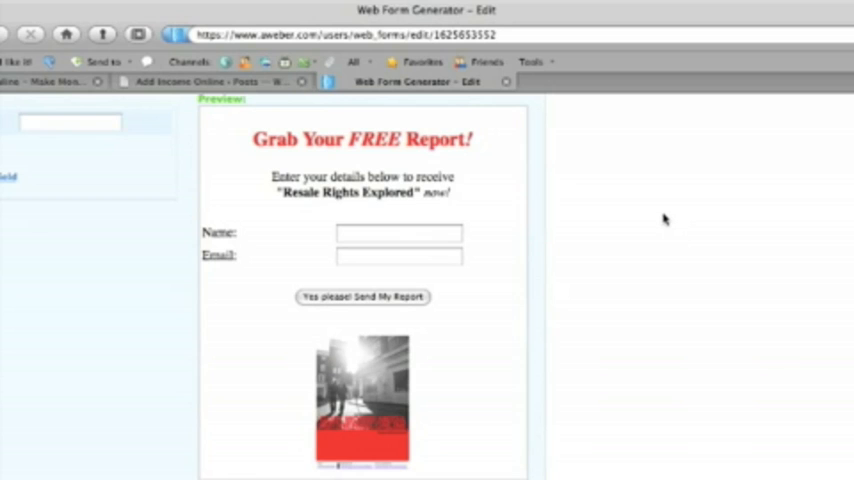
click(399, 232)
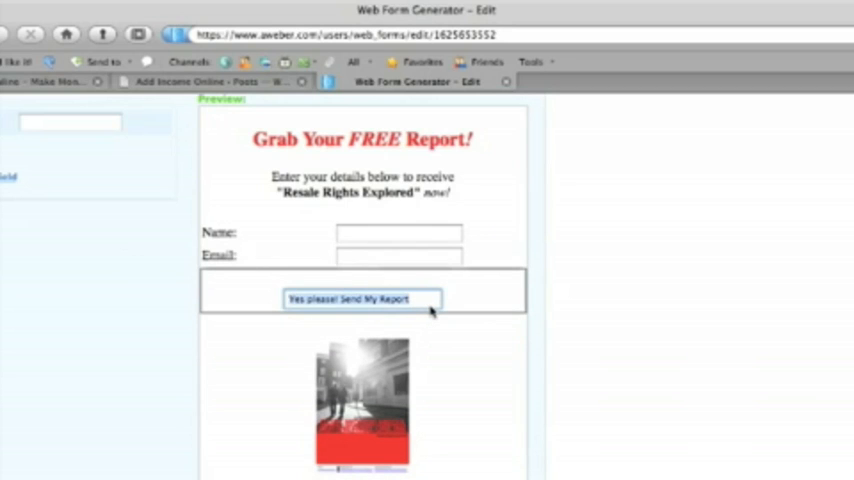
- Retype the submit button label ('Click Me', 'Yes please! Send My Report') and open the heading editor
click(361, 298)
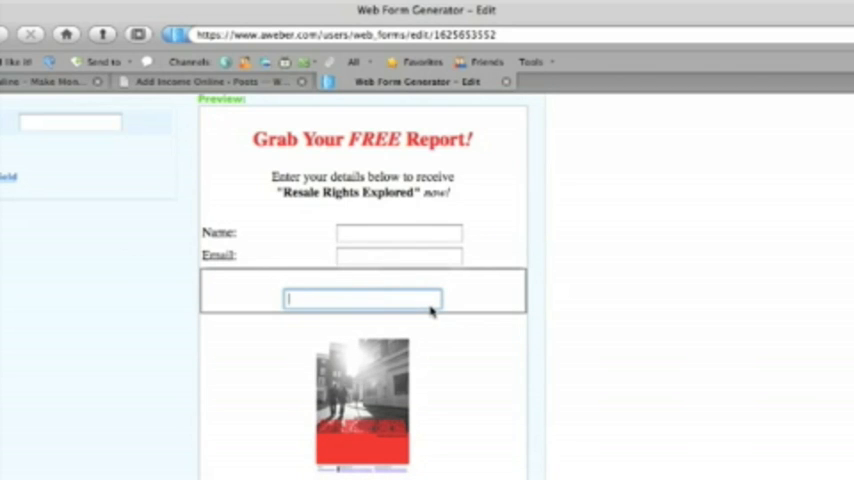
text(Click Me)
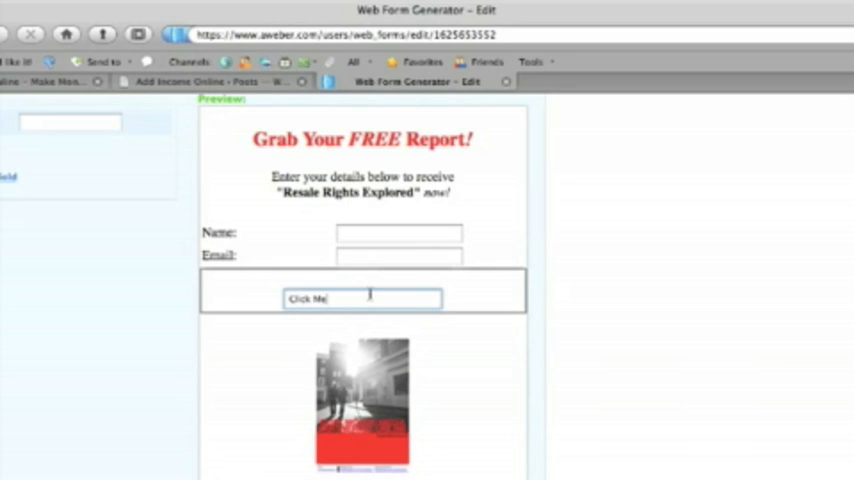
text(Yes please! Send My Report)
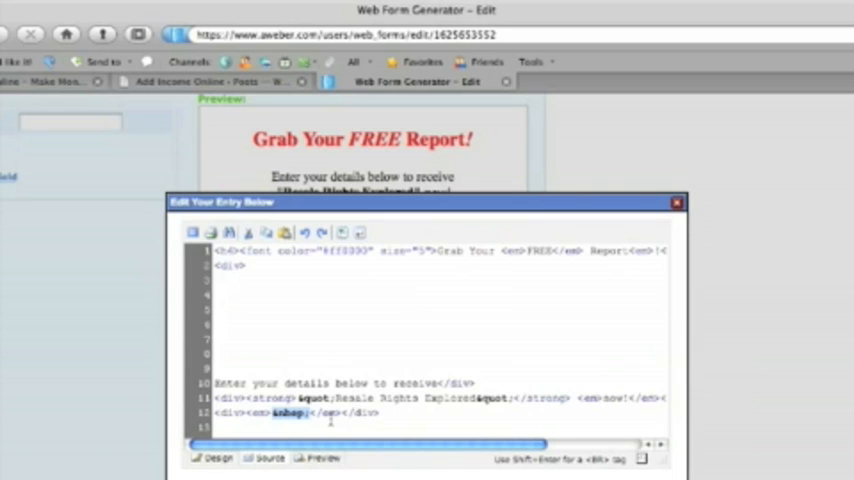
click(216, 458)
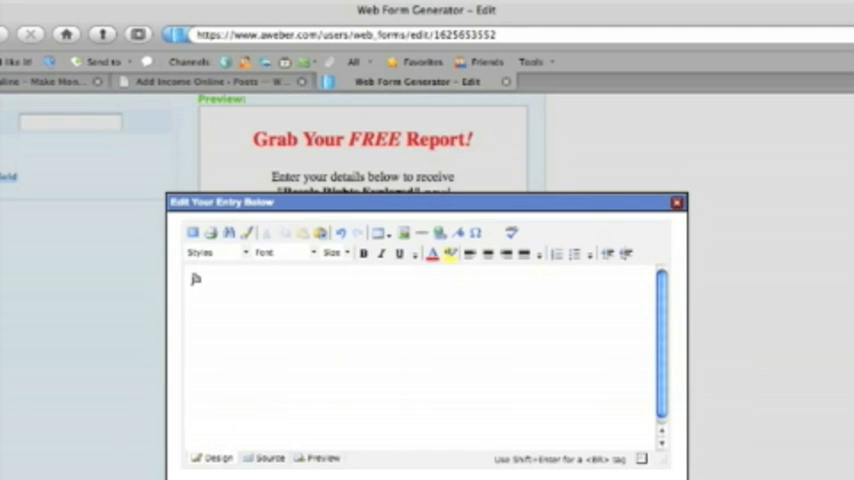
- Test text and HTML views in the heading entry editor, then close it
text(jhgfjhgfjhgfjhgfjhgf)
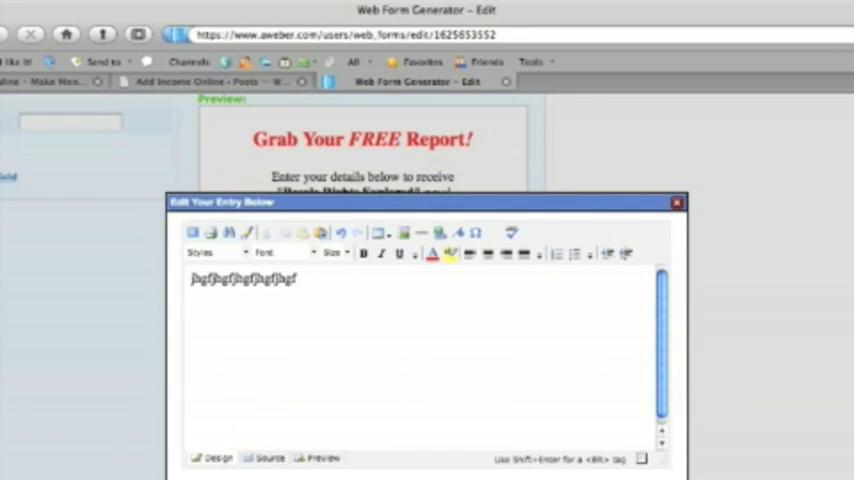
click(318, 458)
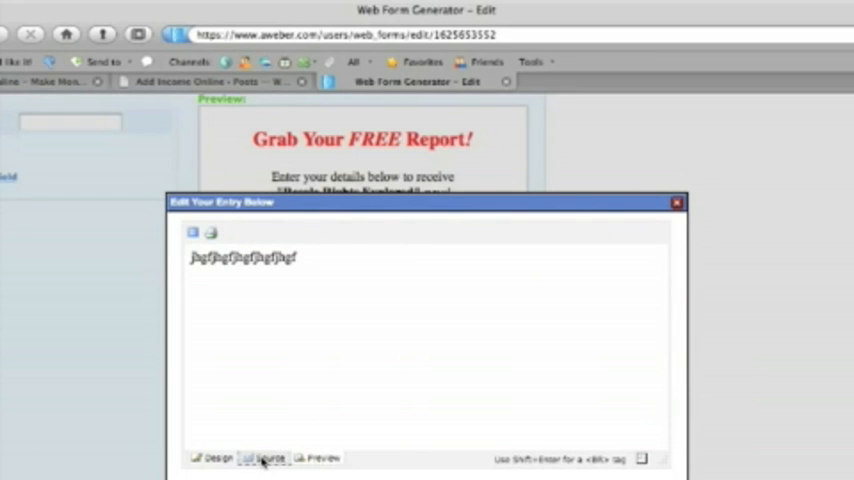
click(268, 458)
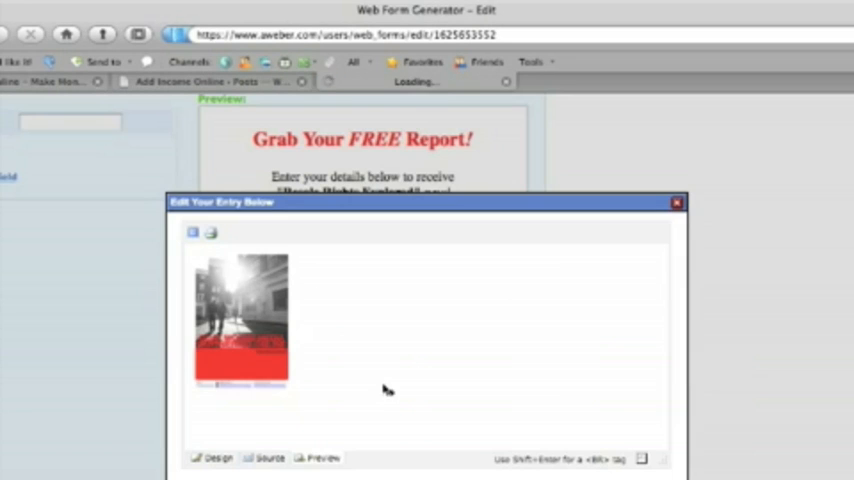
click(268, 458)
text(afasfdadfa)
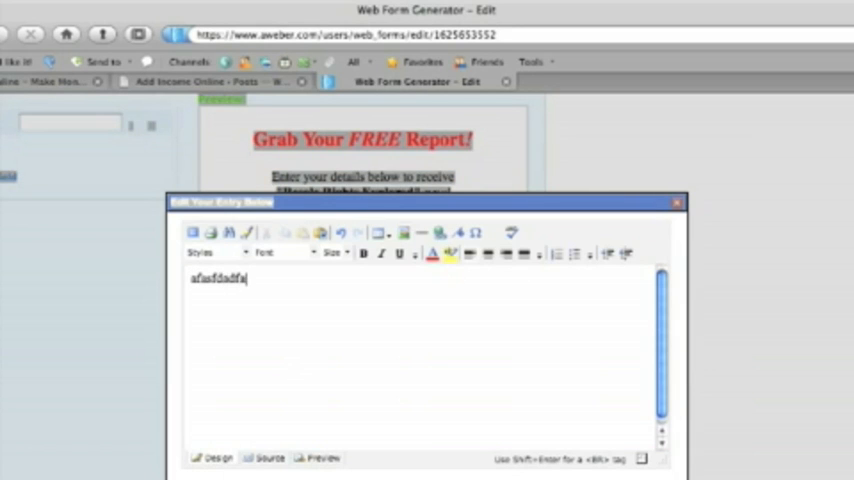
click(320, 458)
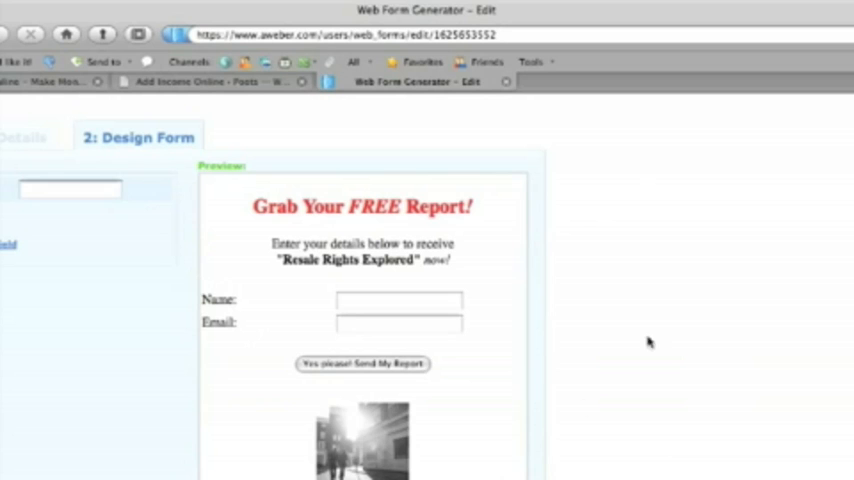
- Save the lightbox web form and preview it from the Web Forms list
scroll(down, 3)
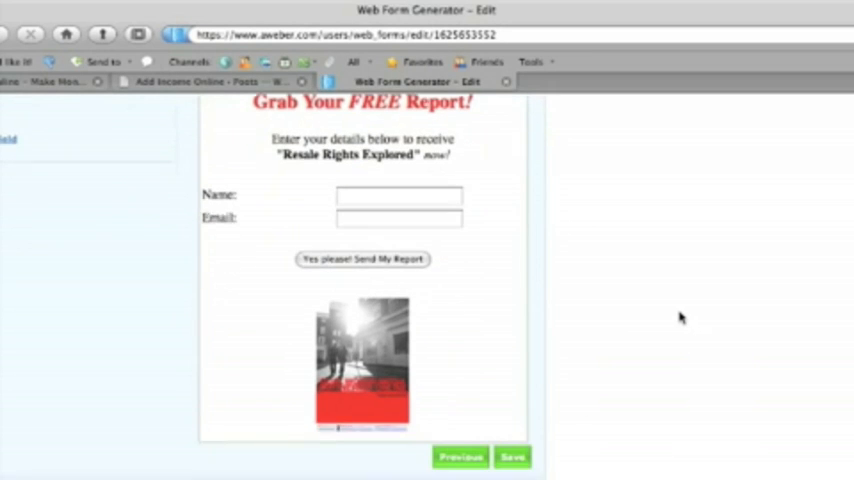
click(513, 457)
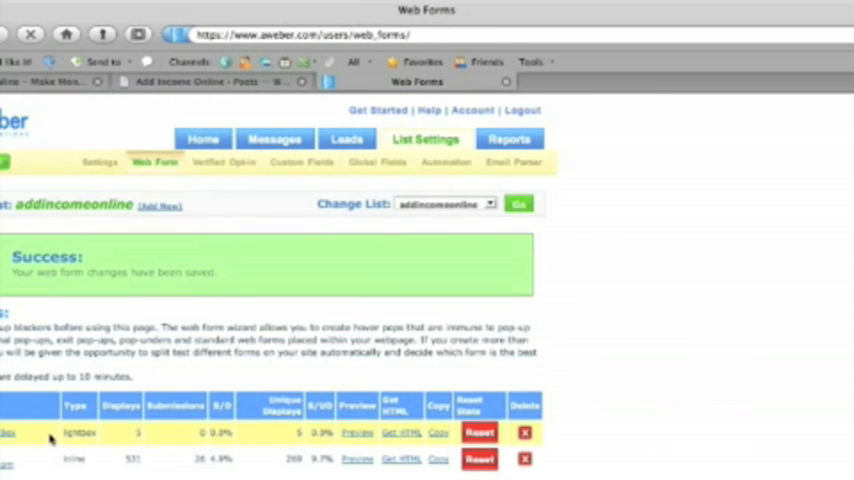
mouse_move(50, 440)
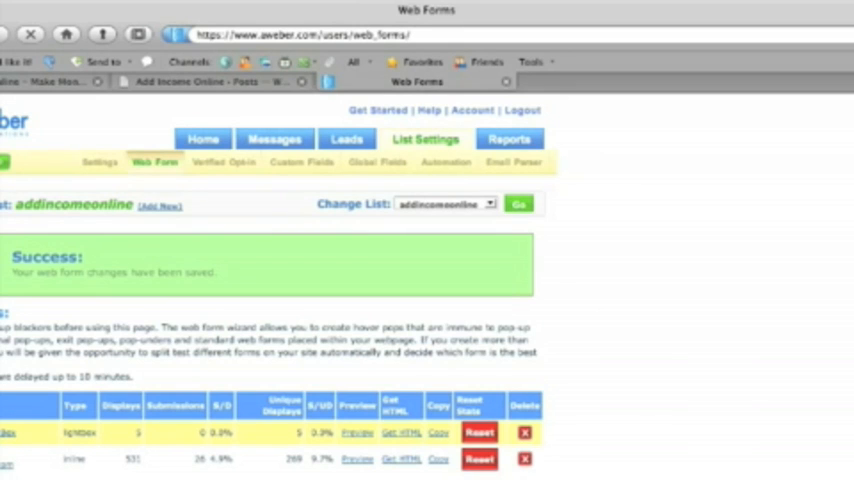
mouse_move(173, 424)
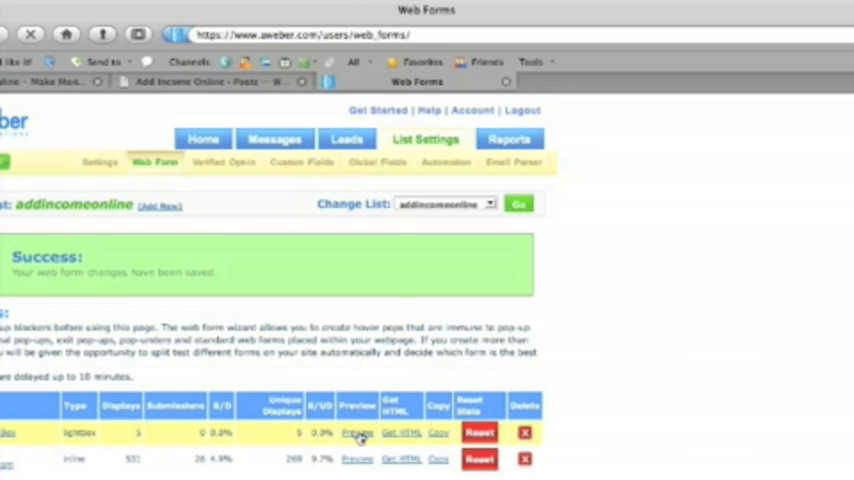
click(357, 432)
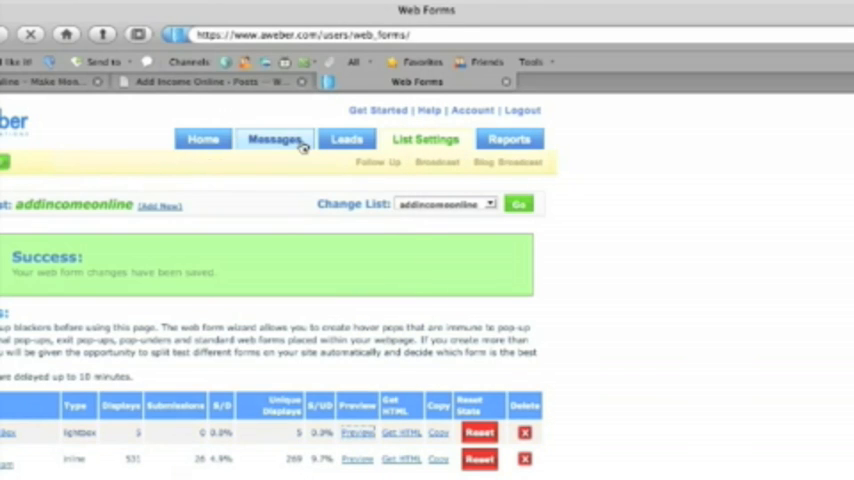
- Display and select the lightbox form's JavaScript snippet, then switch to WordPress
click(424, 138)
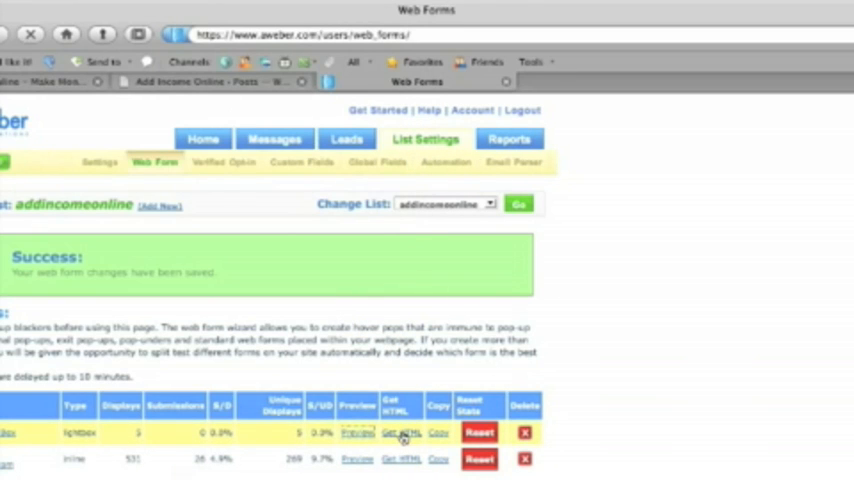
click(401, 432)
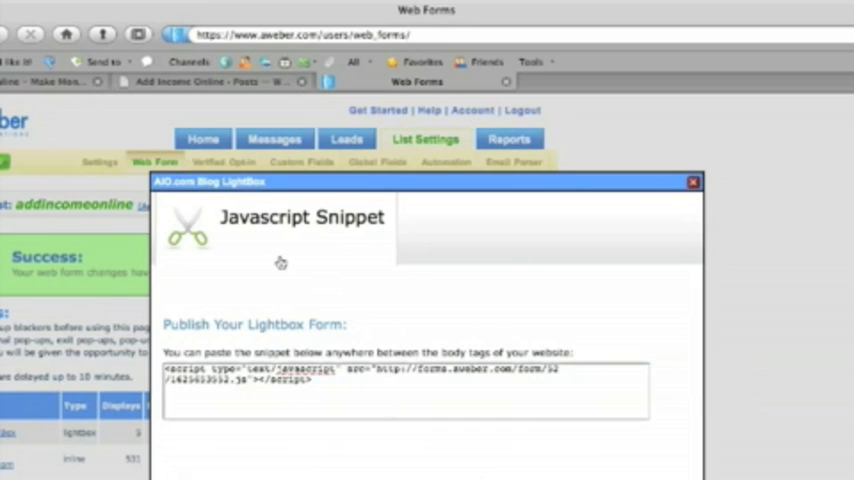
click(400, 390)
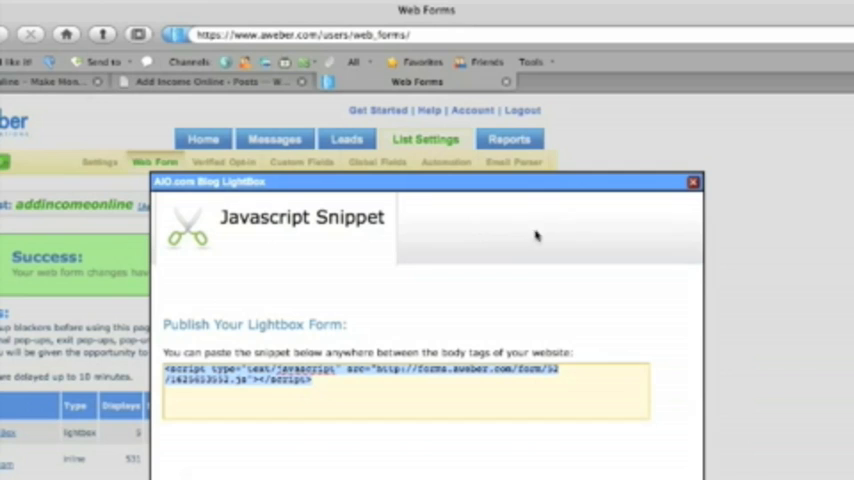
mouse_move(520, 232)
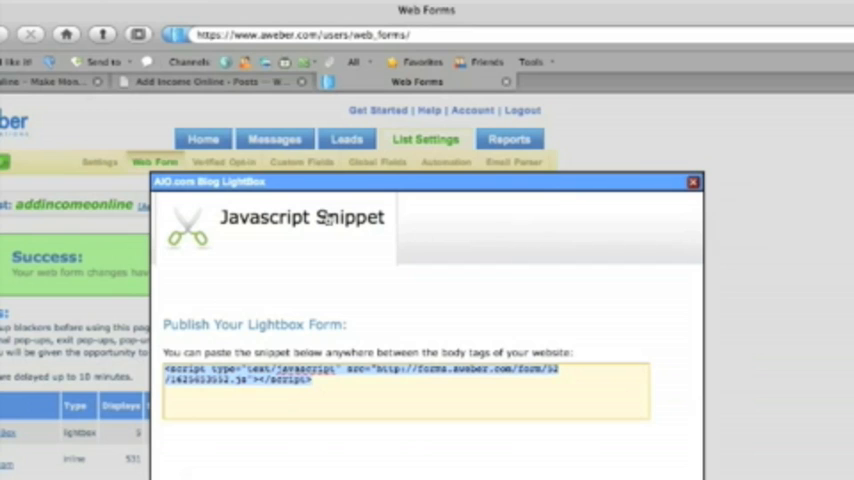
mouse_move(264, 268)
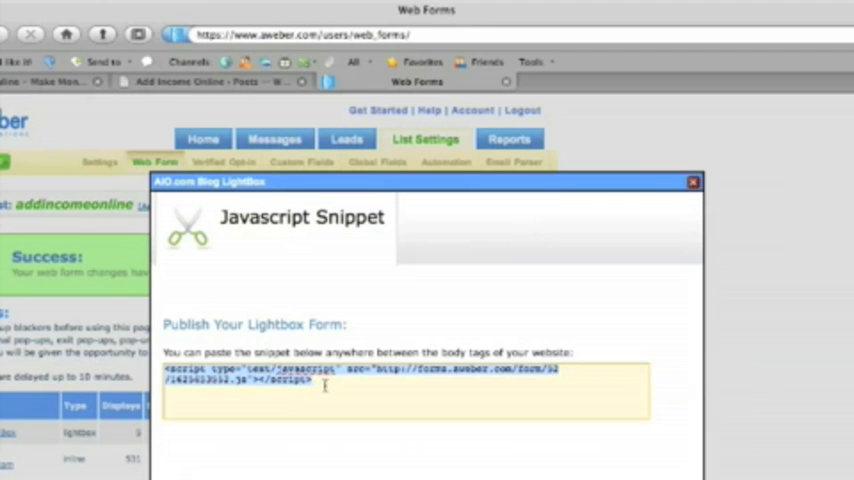
click(694, 181)
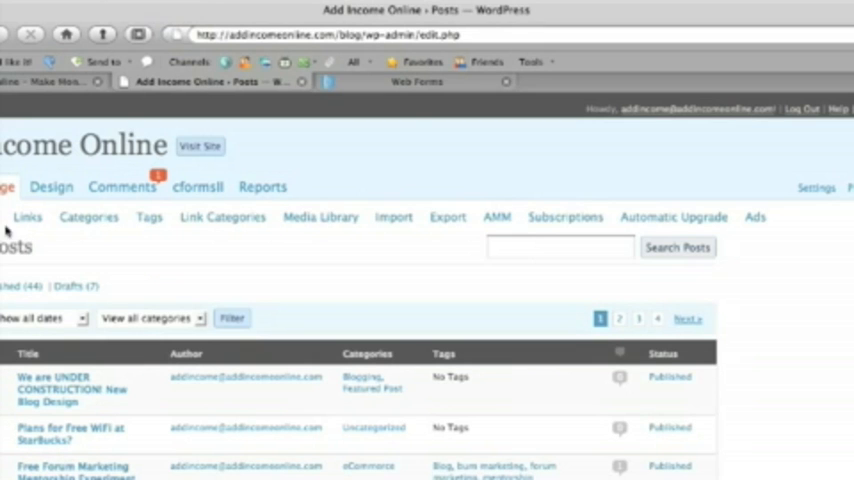
mouse_move(70, 187)
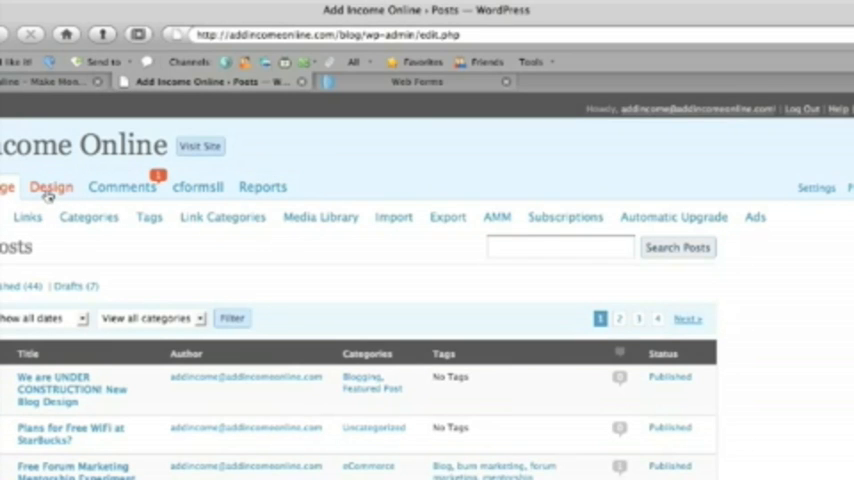
- Open WordPress Design and then its Widgets page
click(51, 187)
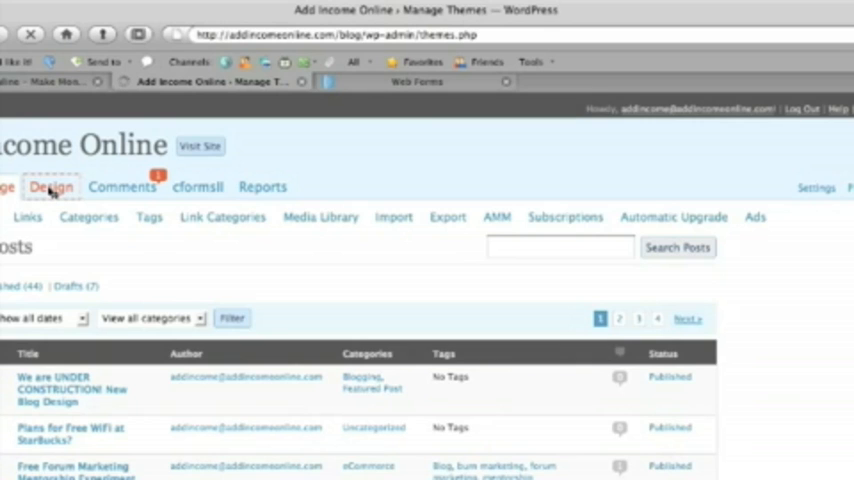
click(50, 187)
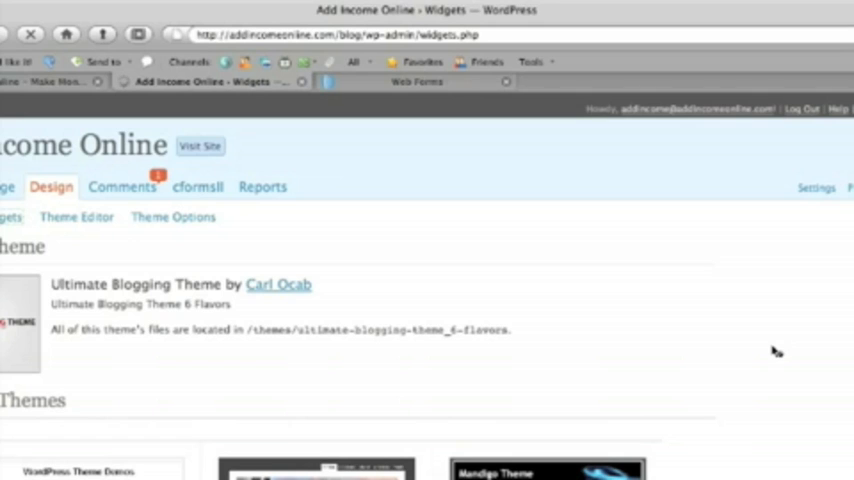
- Add a sidebar Text widget and paste the AWeber forms.aweber.com script into it
click(10, 217)
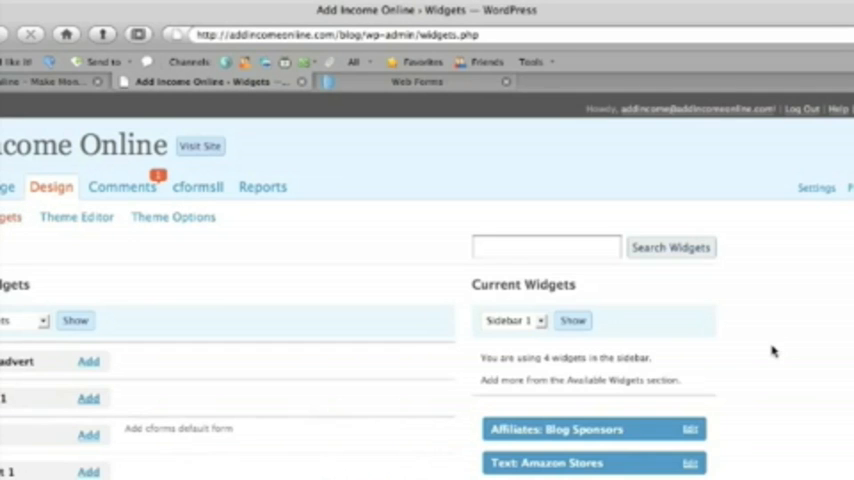
scroll(down, 3)
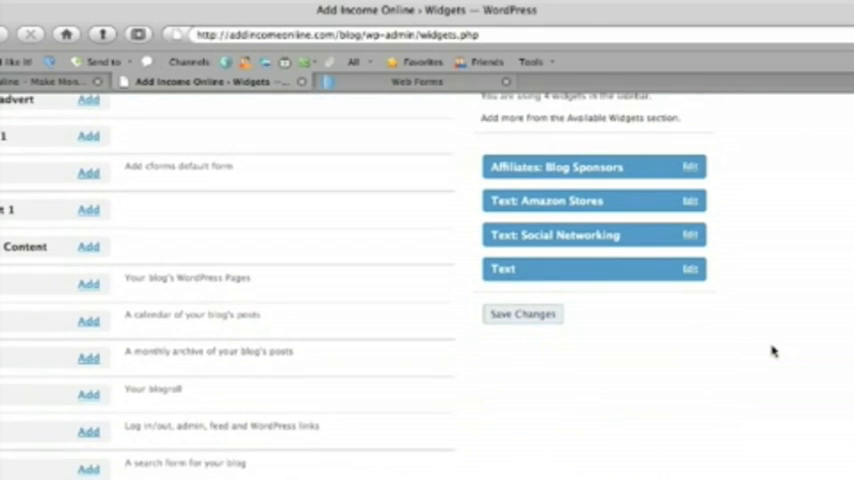
scroll(down, 3)
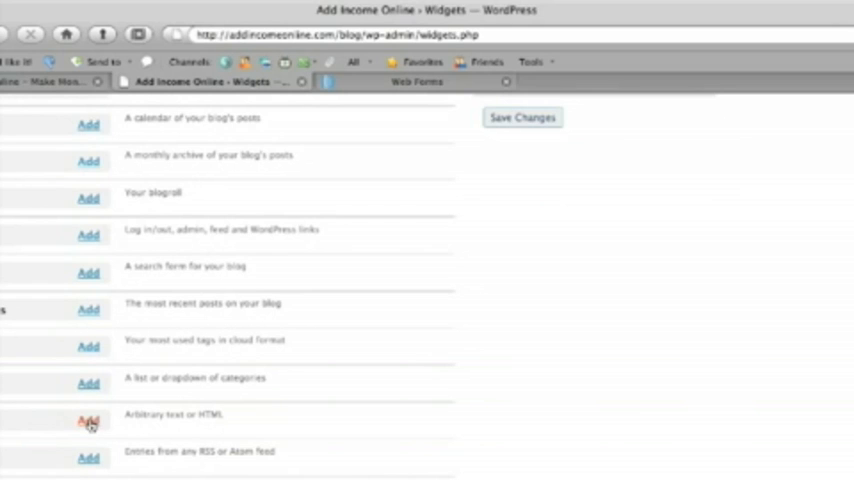
mouse_move(638, 355)
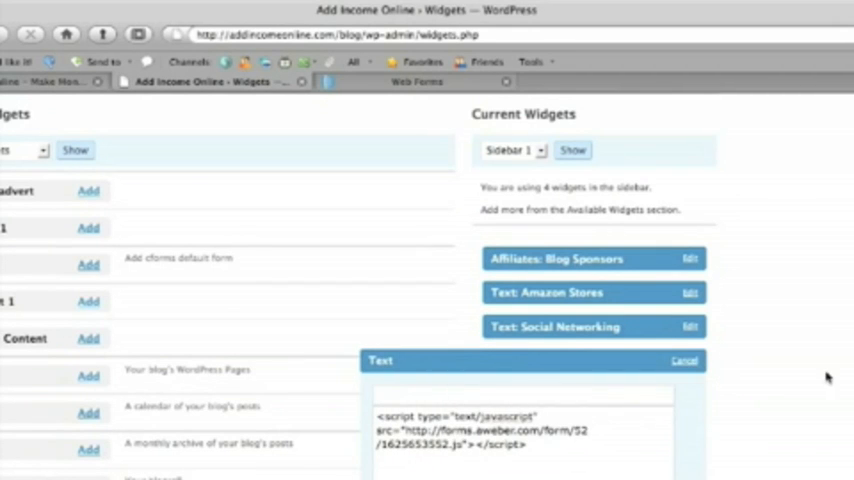
scroll(down, 3)
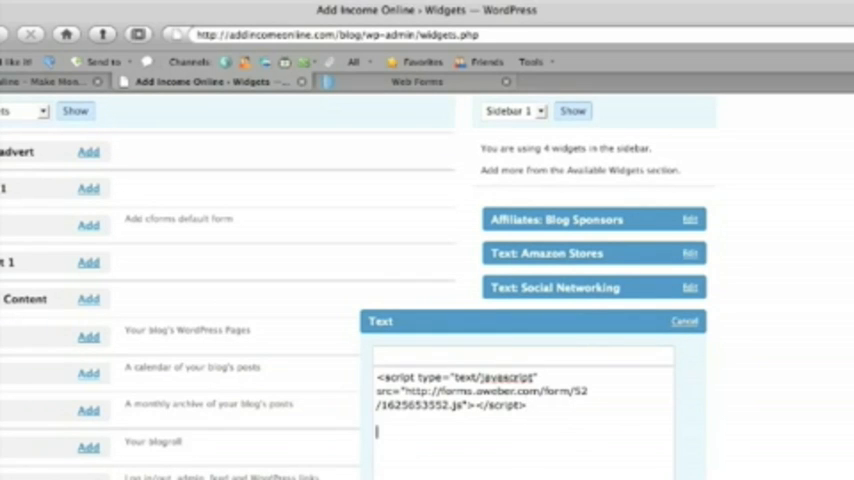
text(<script type="text/javascript" src="http://forms.aweber.com/form/52/1625653552.js"></script>)
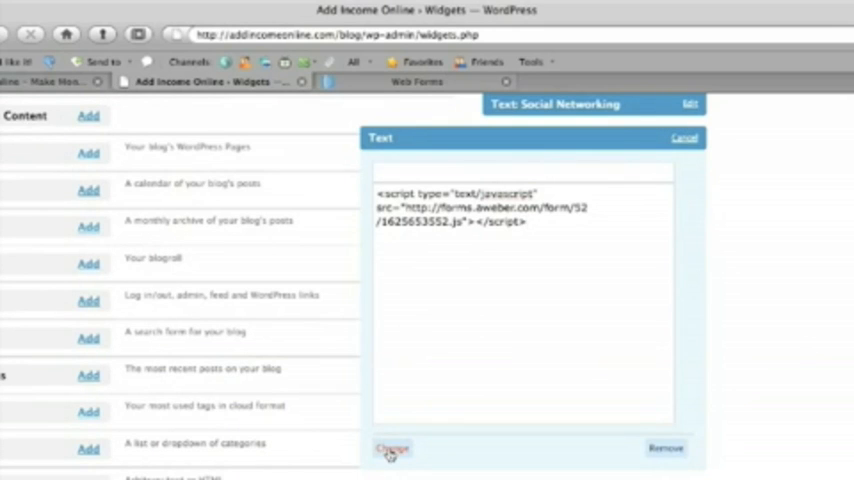
- Apply the script to the new widget and save the sidebar widget changes
click(391, 448)
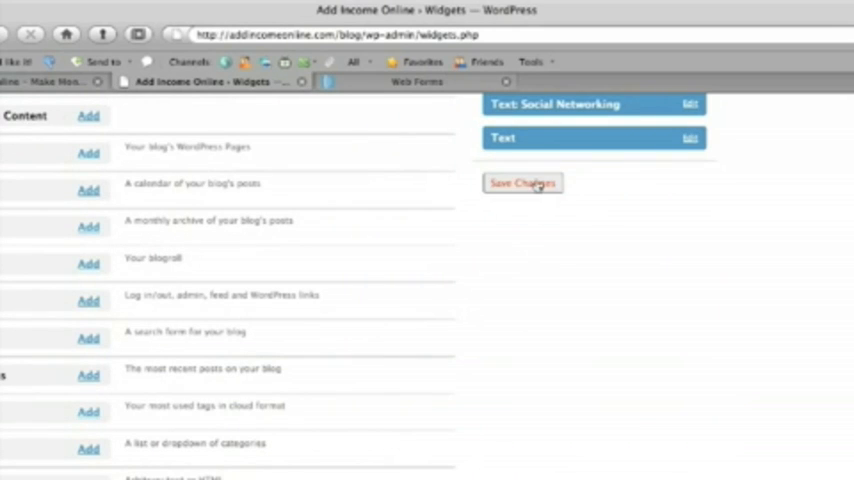
click(522, 183)
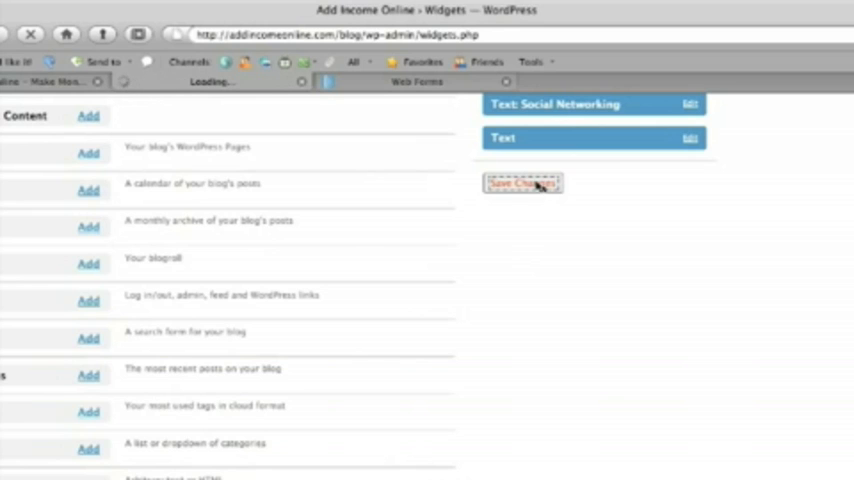
click(521, 183)
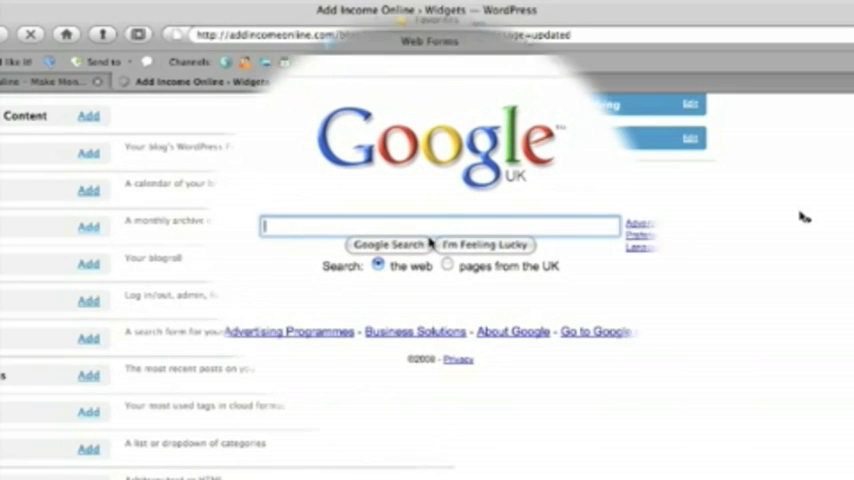
- Enter 'Add Income Online' as a Google search in a new tab
text(Add)
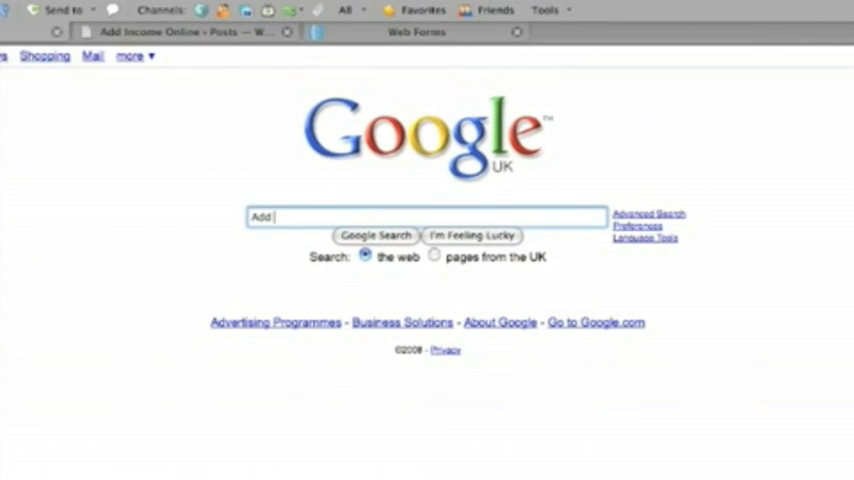
text(Income Online)
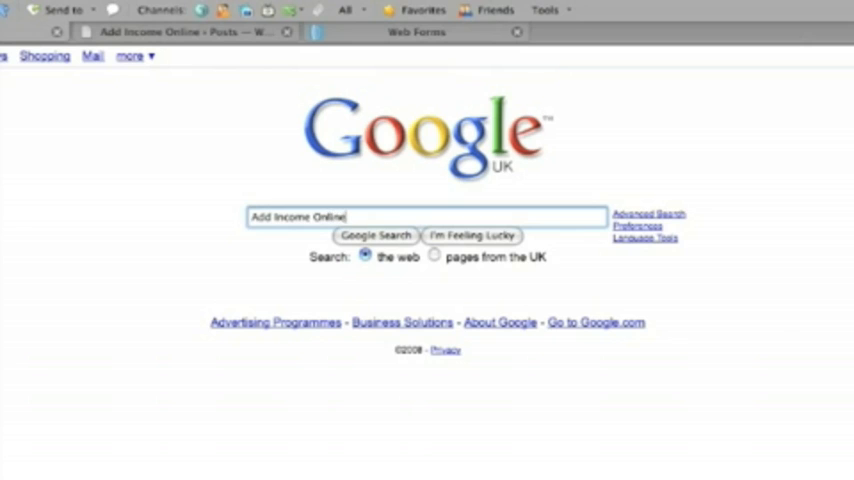